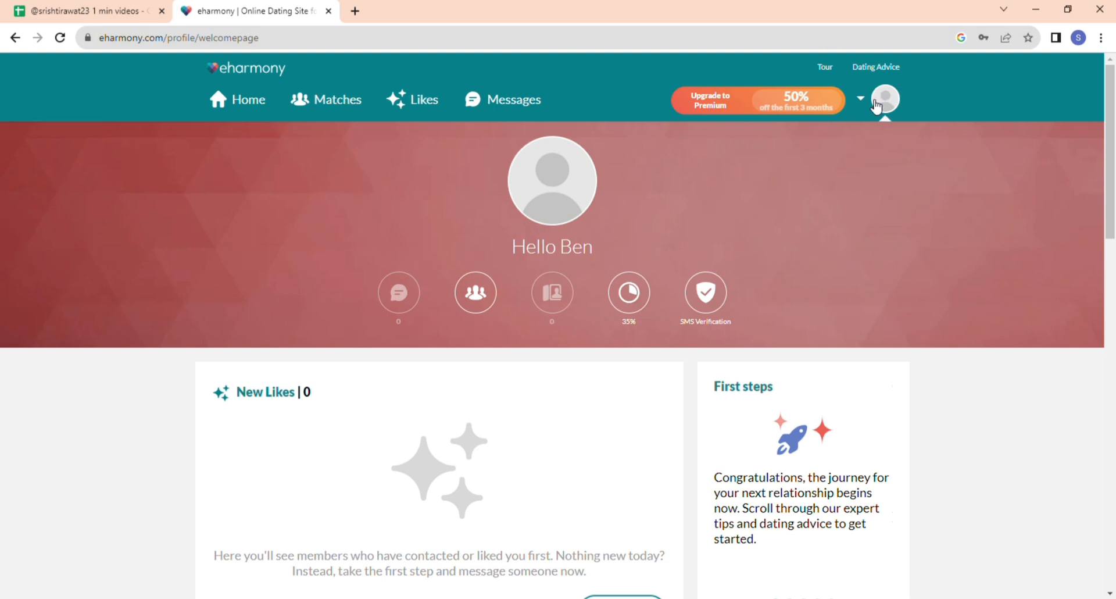
- Bring up the account menu from the profile avatar at the top right
left_click(860, 100)
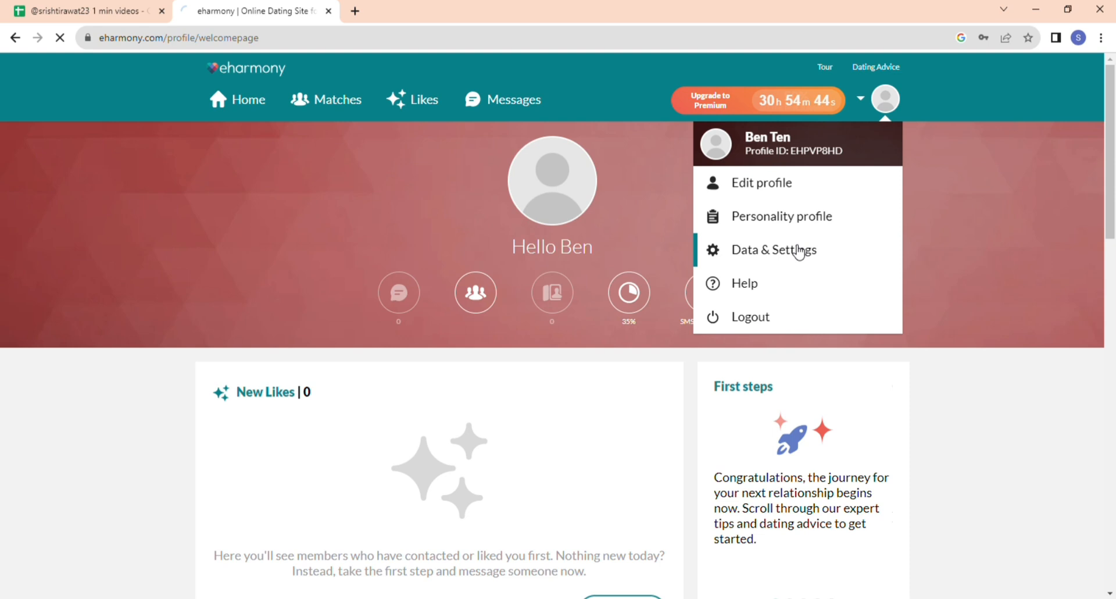
- Go to Data & Settings, then follow the Profile Visibility 'here' link to the Delete profile page
left_click(775, 249)
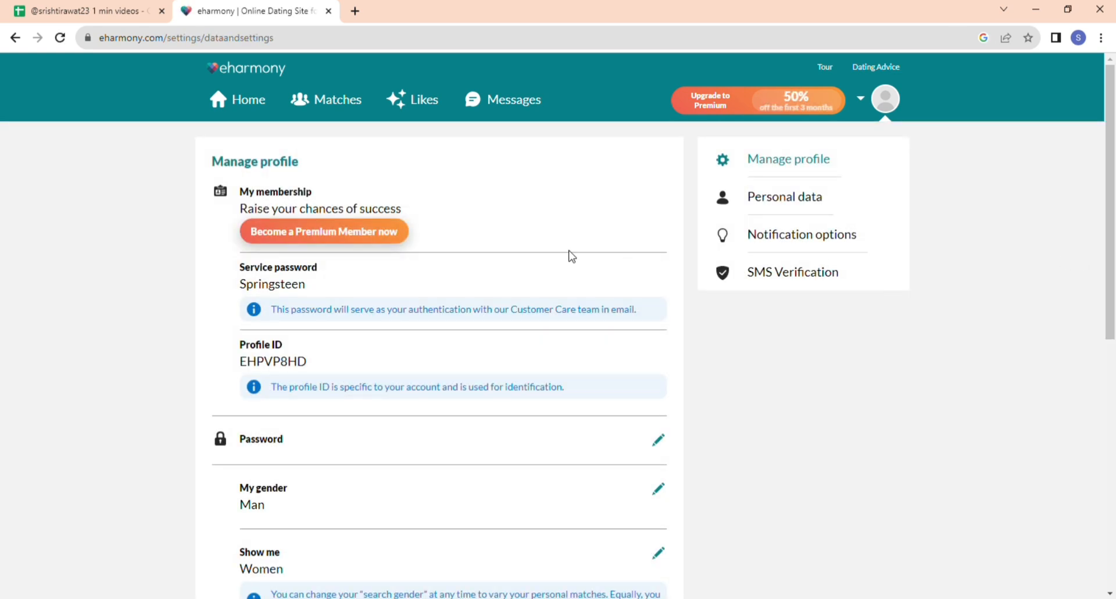
scroll("down", 3)
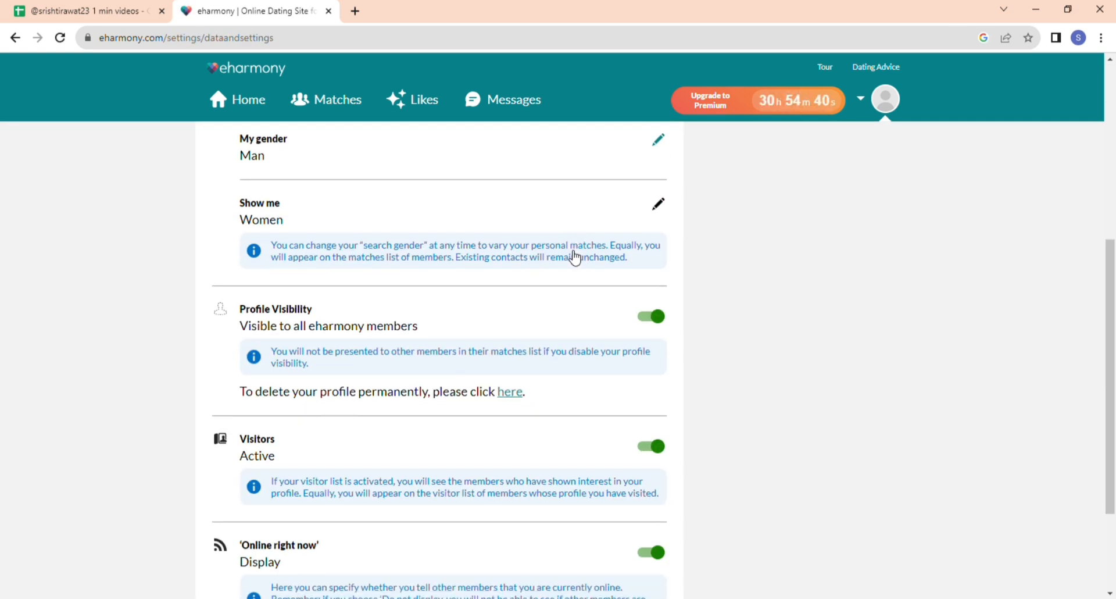
double_click(274, 308)
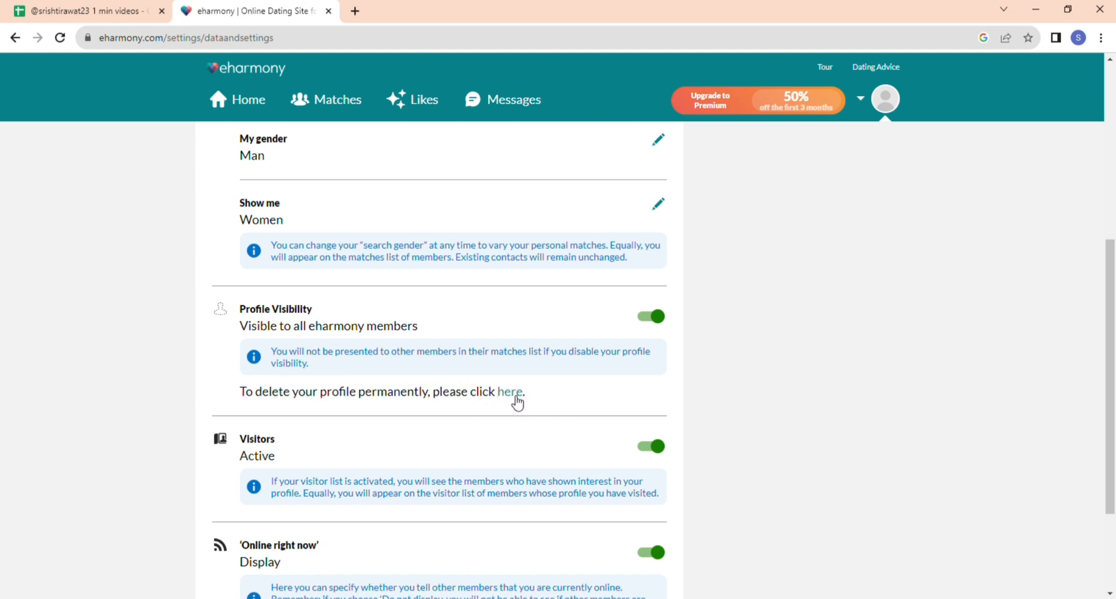
left_click(509, 392)
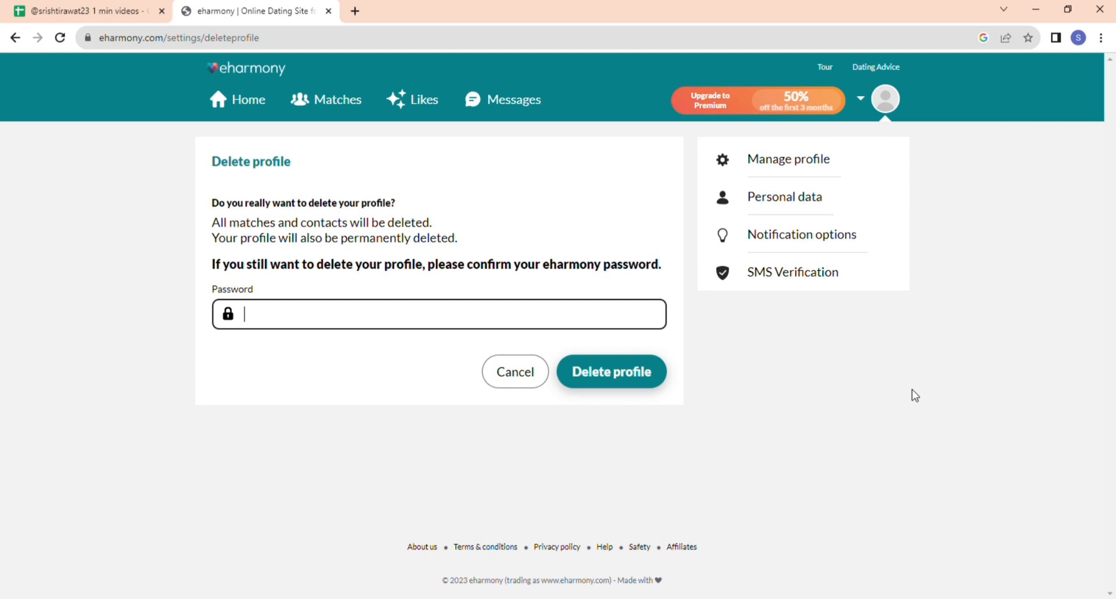
mouse_move(574, 388)
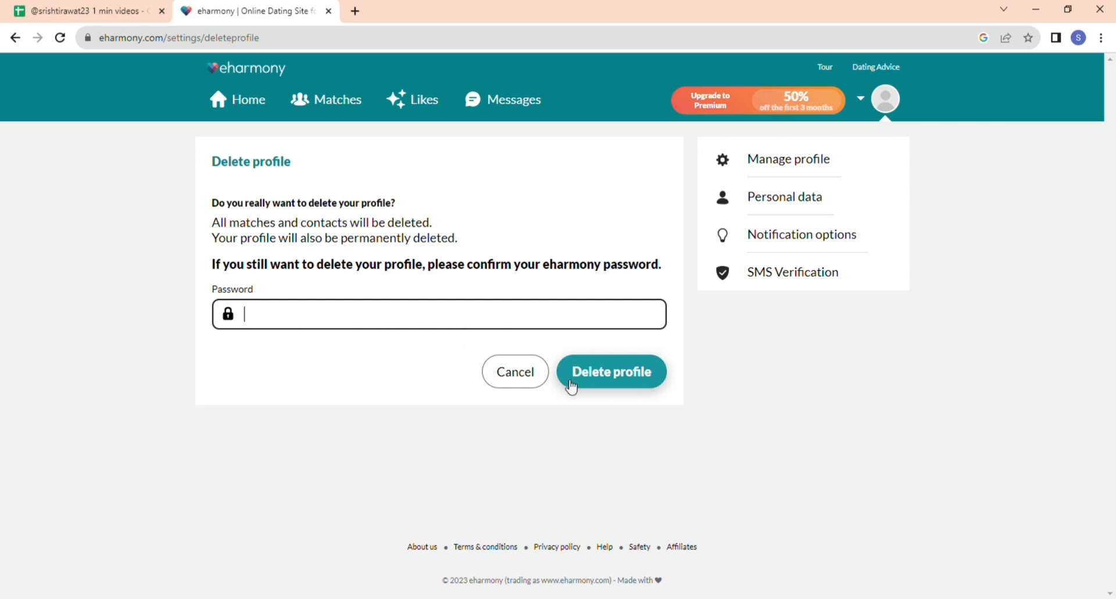